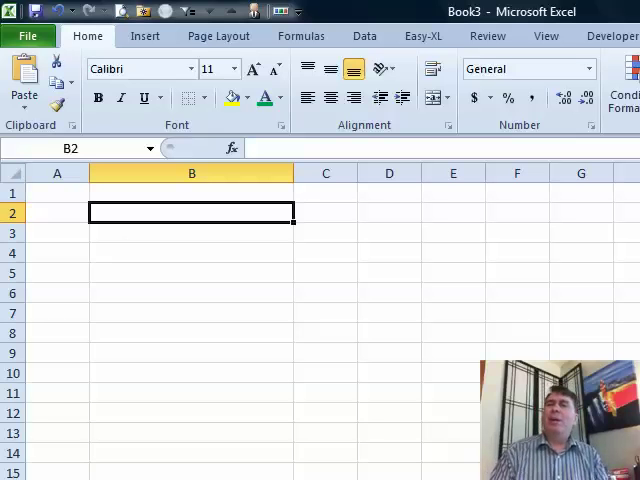
text(w)
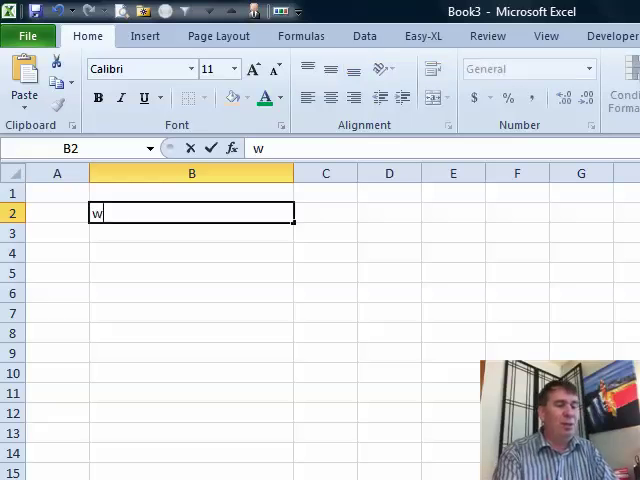
text(ww.mre)
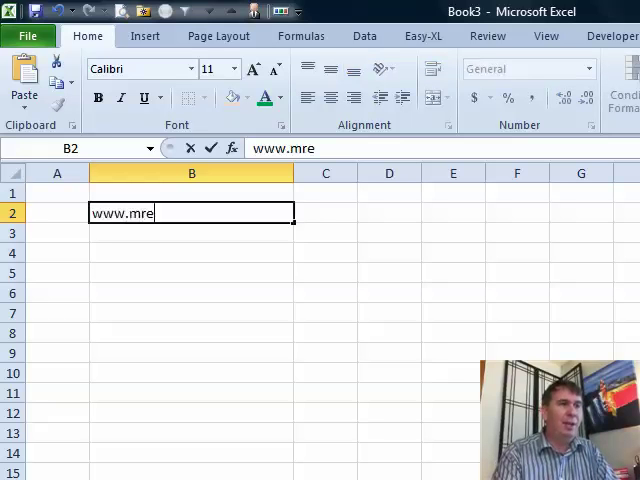
text(xcel.c)
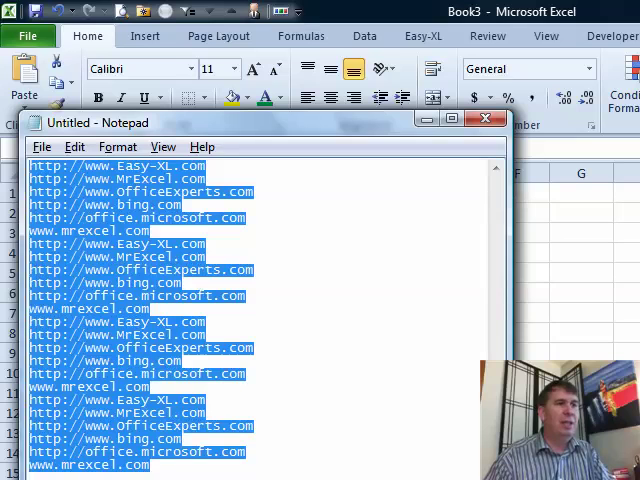
Step: Copy the Notepad address list into B4 downward and re-enter B4 so it becomes a link
click(488, 119)
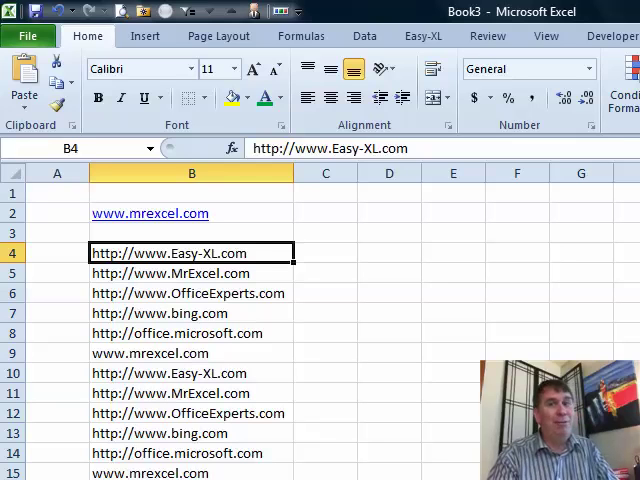
double_click(192, 252)
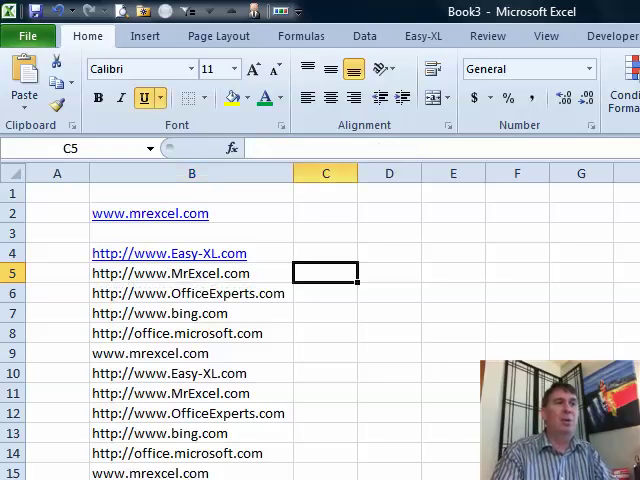
Step: Build =HYPERLINK(B5,B5) in C5 and fill it down beside every address
text(=)
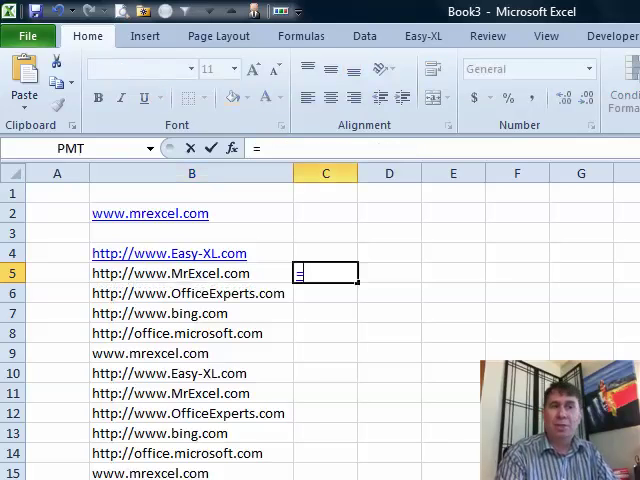
text(HYPERLIN()
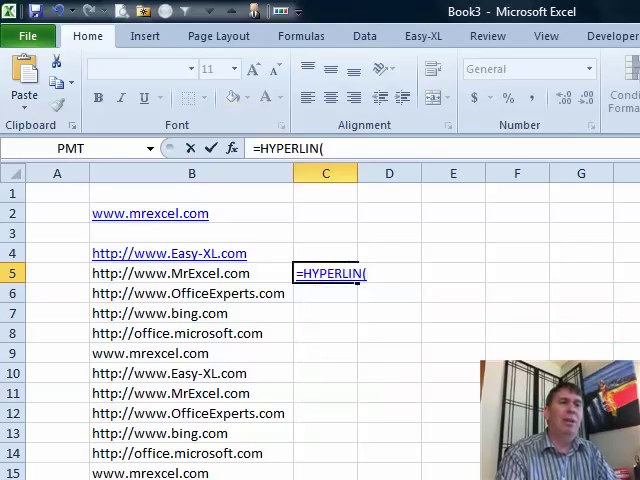
text(K)
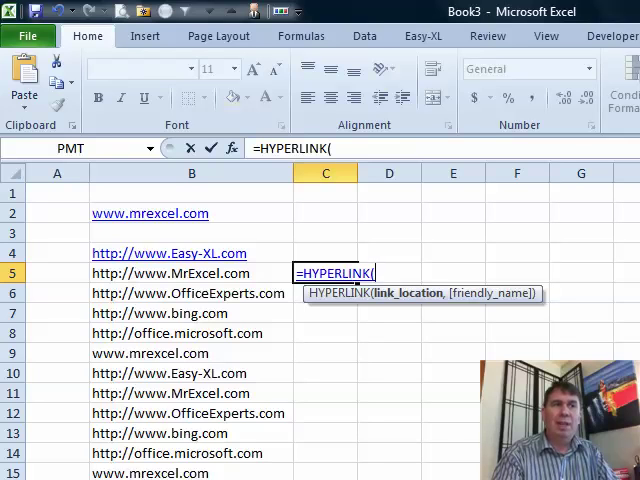
click(171, 273)
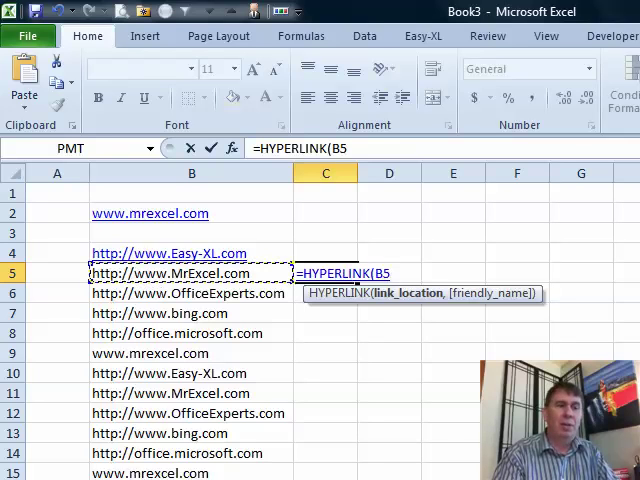
text(,B5))
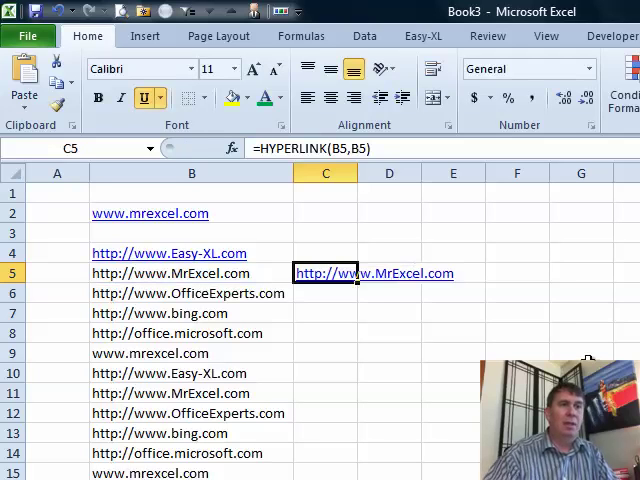
mouse_move(357, 285)
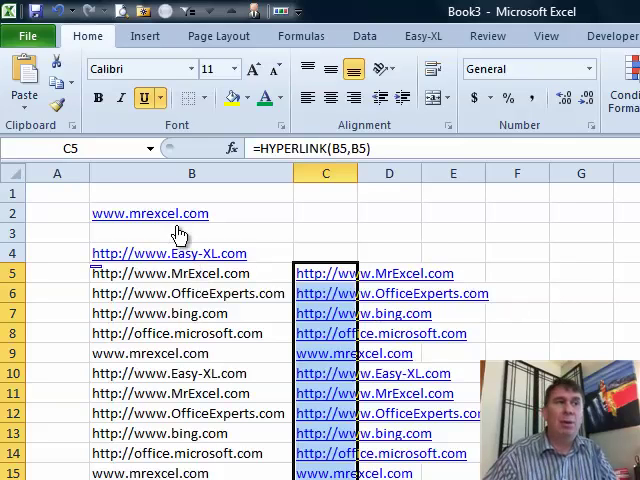
mouse_move(252, 226)
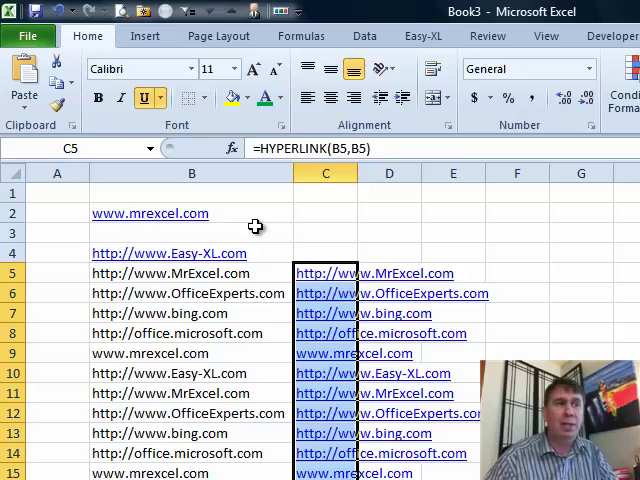
mouse_move(150, 353)
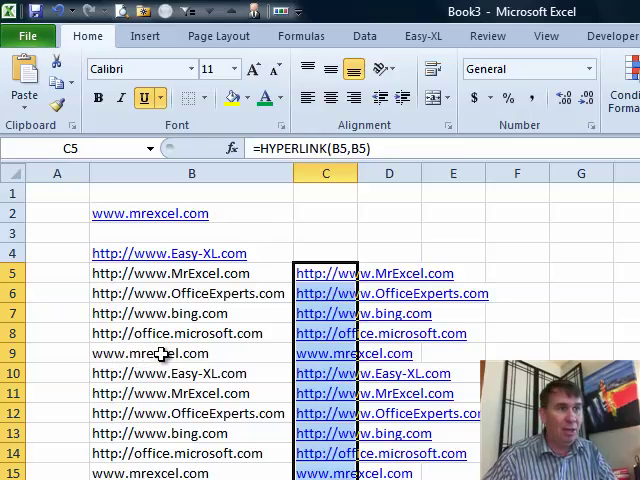
mouse_move(388, 373)
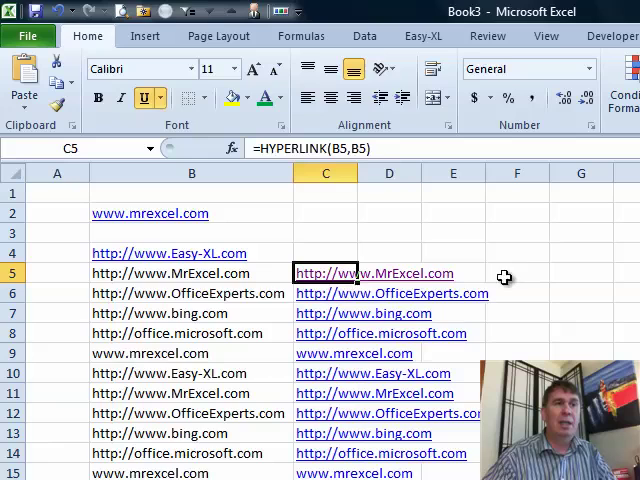
click(372, 273)
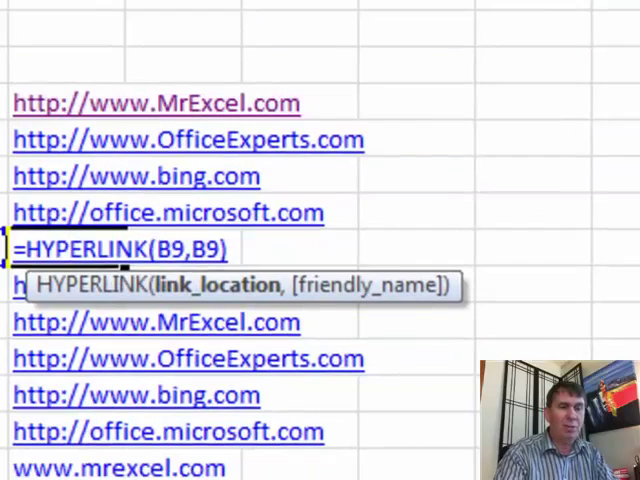
text(")
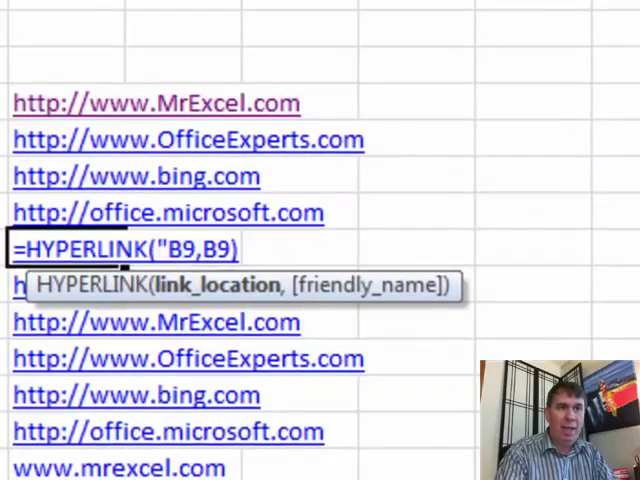
text(h)
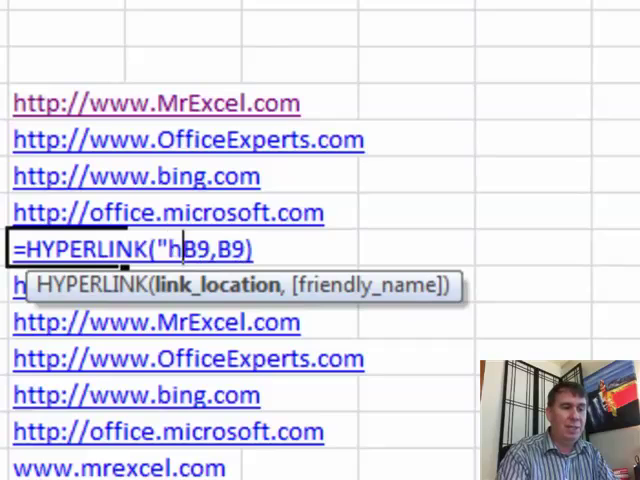
text(ttp:)
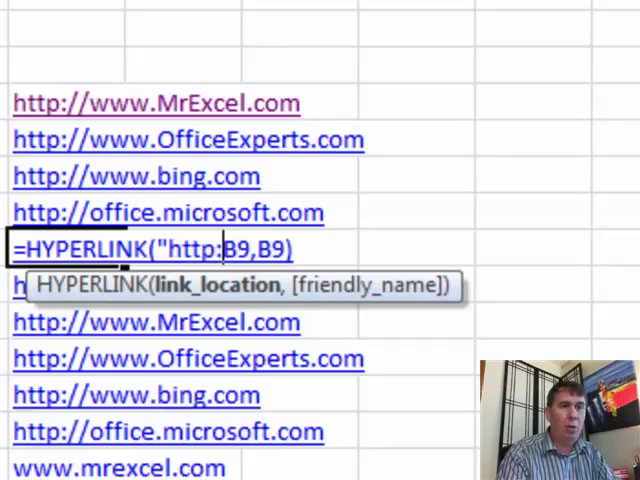
text(//)
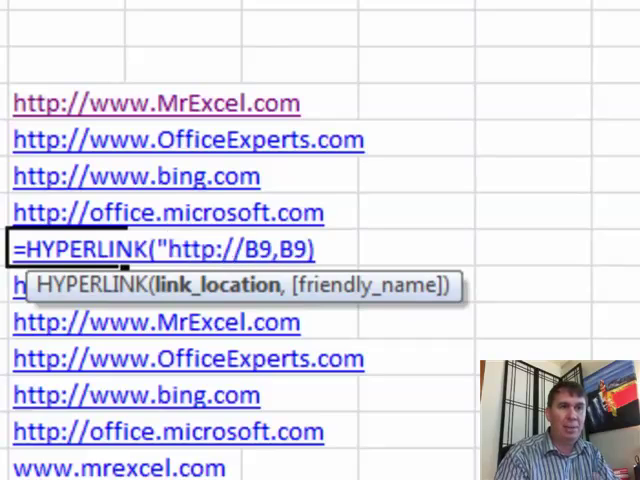
text("&)
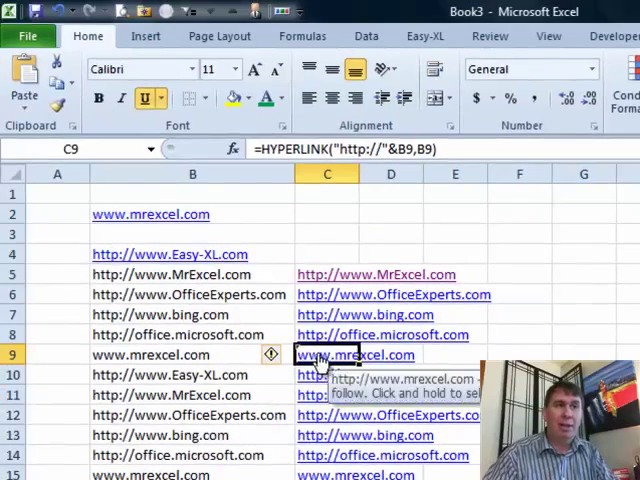
click(355, 355)
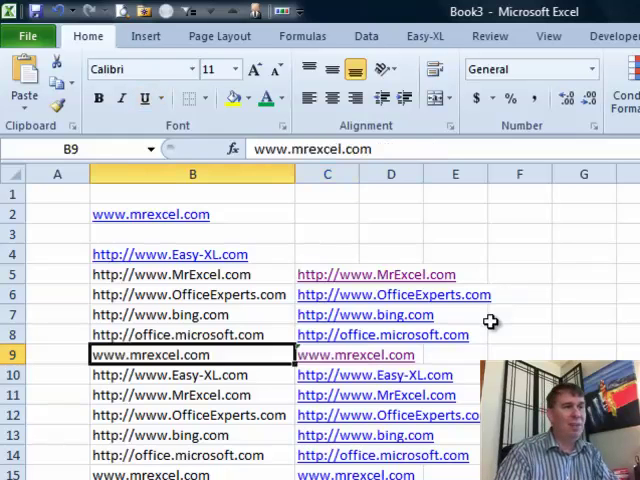
Step: Copy the column C link formulas and paste them back via Paste Special as values only
click(327, 355)
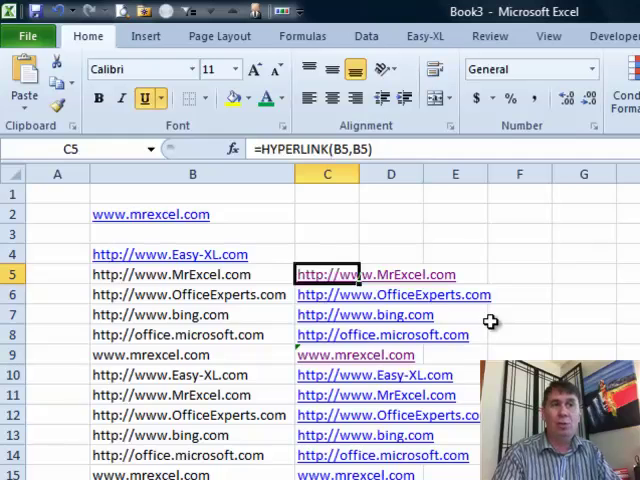
scroll(down, 3)
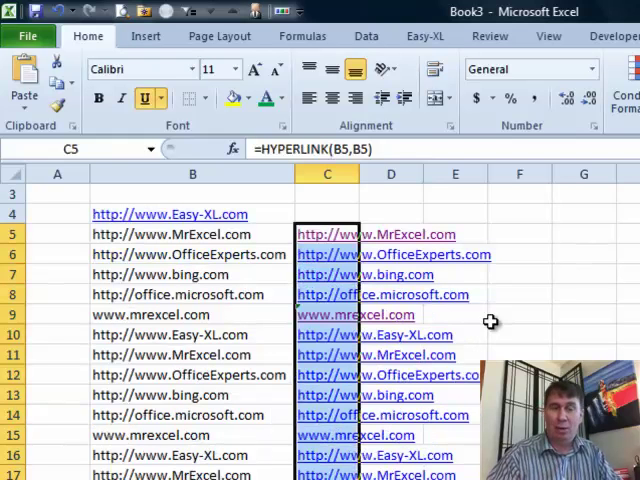
click(60, 88)
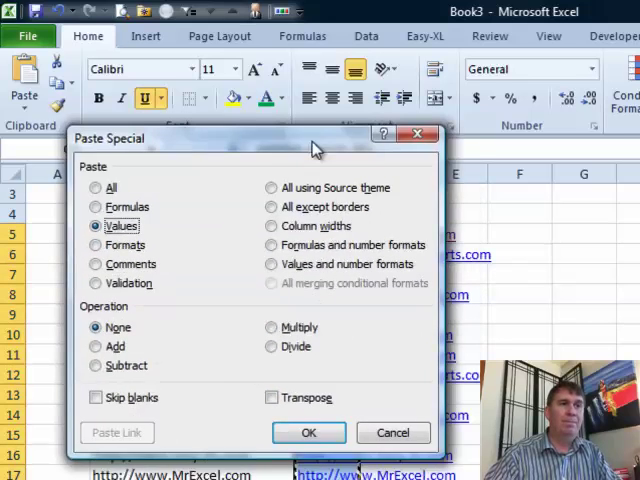
click(308, 432)
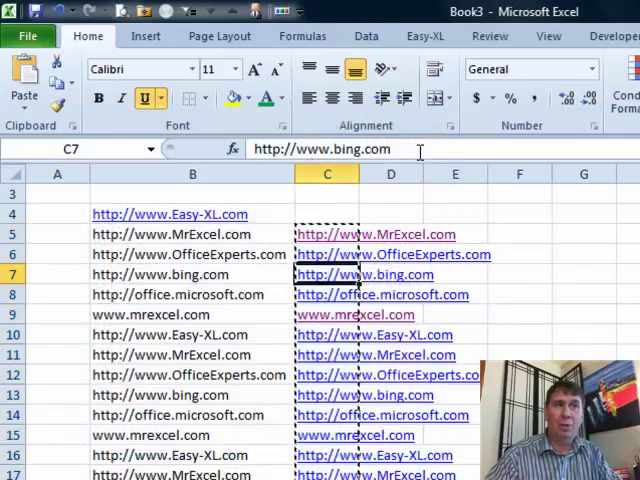
Step: Verify that C7 and C6 now hold plain link text instead of formulas
click(327, 254)
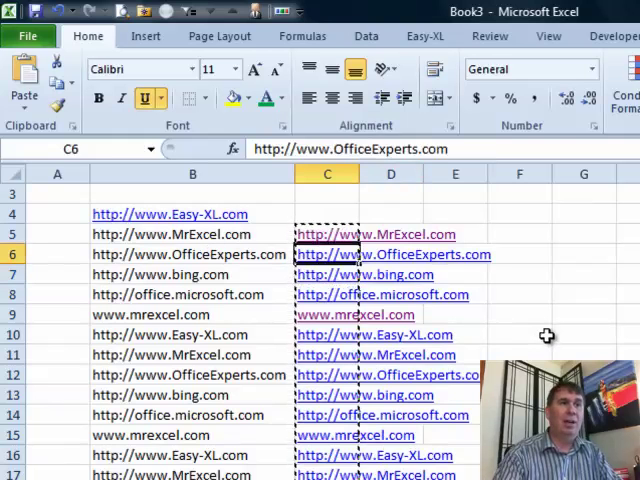
click(327, 234)
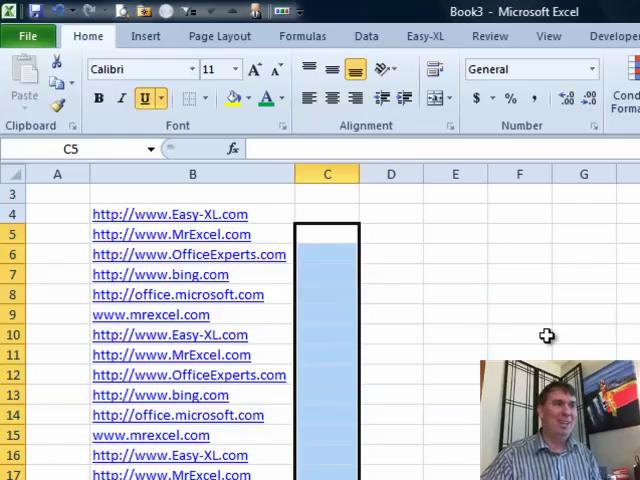
mouse_move(258, 254)
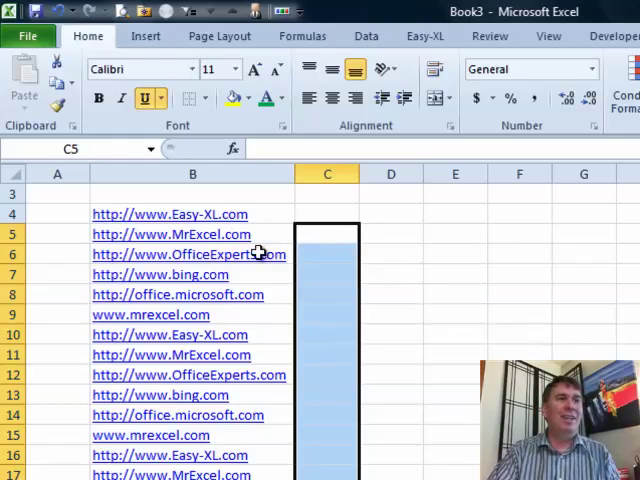
mouse_move(163, 362)
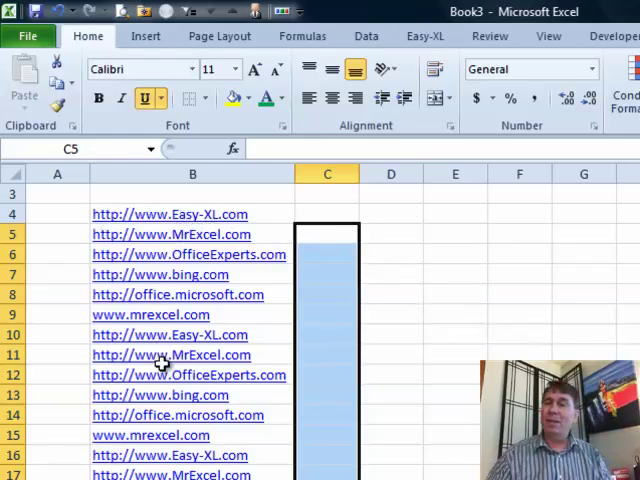